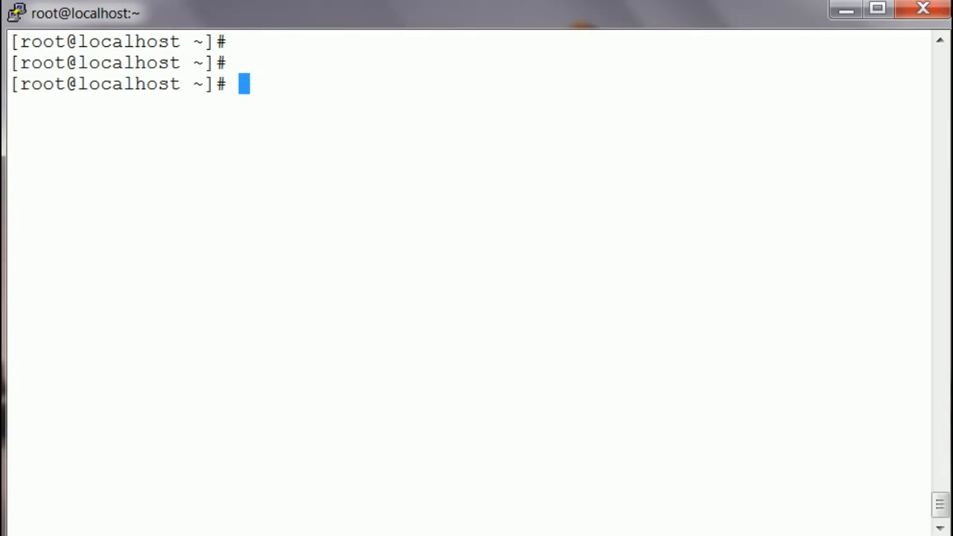
- In vi, write file 'important' with a while-true loop appending "BOOM `date`" to importantscript
{"action": "type", "text": "vi"}
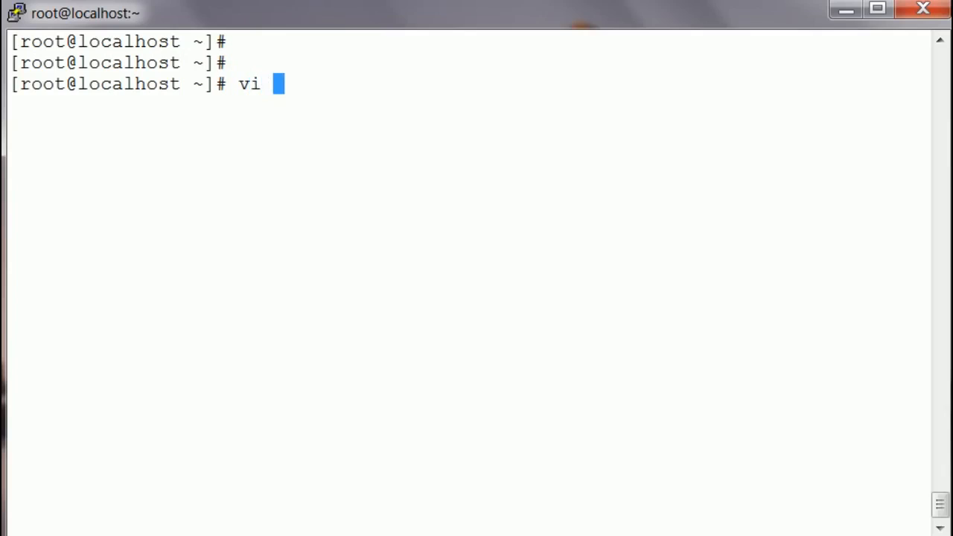
{"action": "type", "text": "important"}
{"action": "type", "text": "wi"}
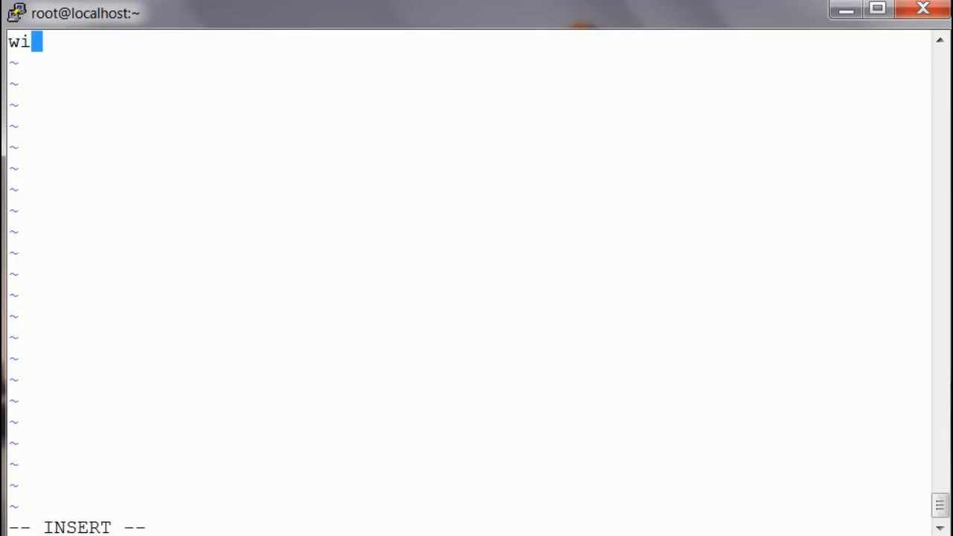
{"action": "type", "text": "hile tu"}
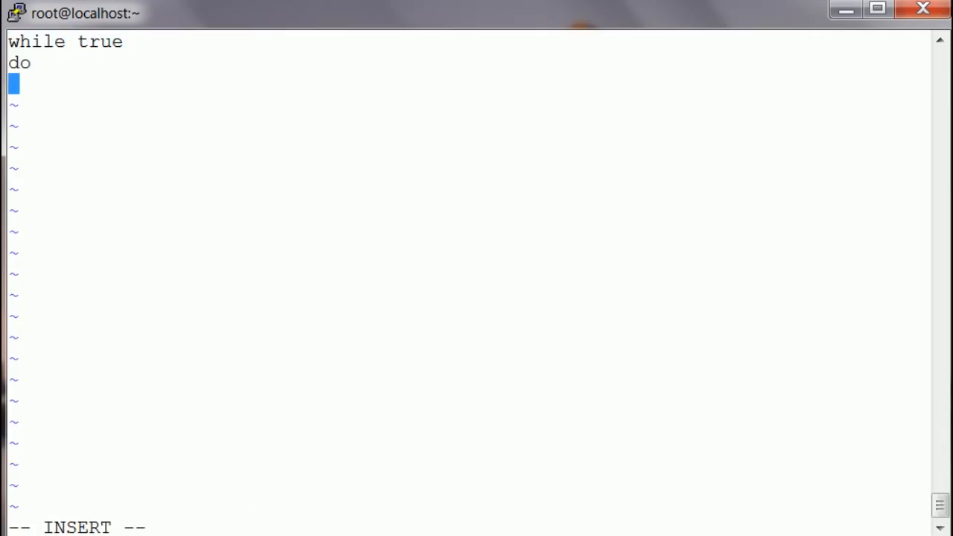
{"action": "type", "text": "done"}
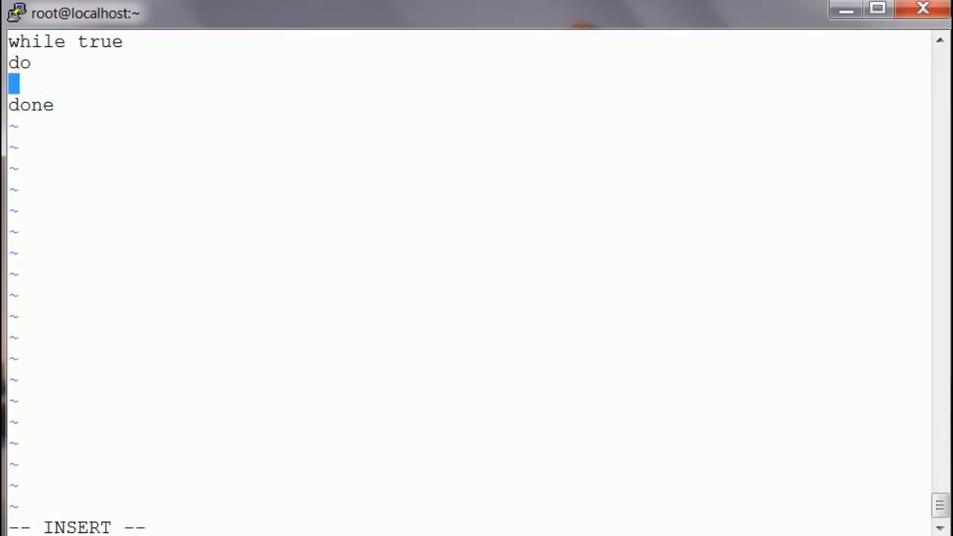
{"action": "type", "text": "echo"}
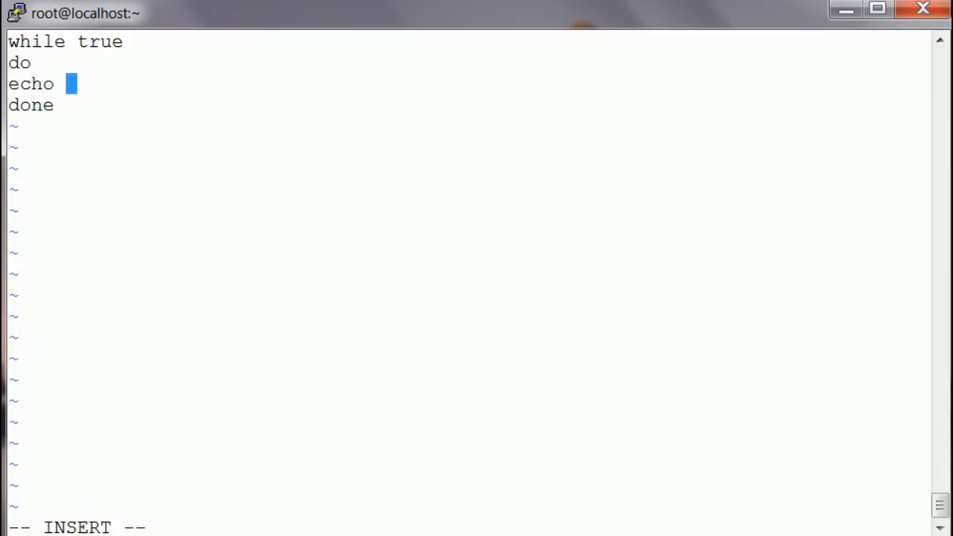
{"action": "type", "text": "\"BOOM"}
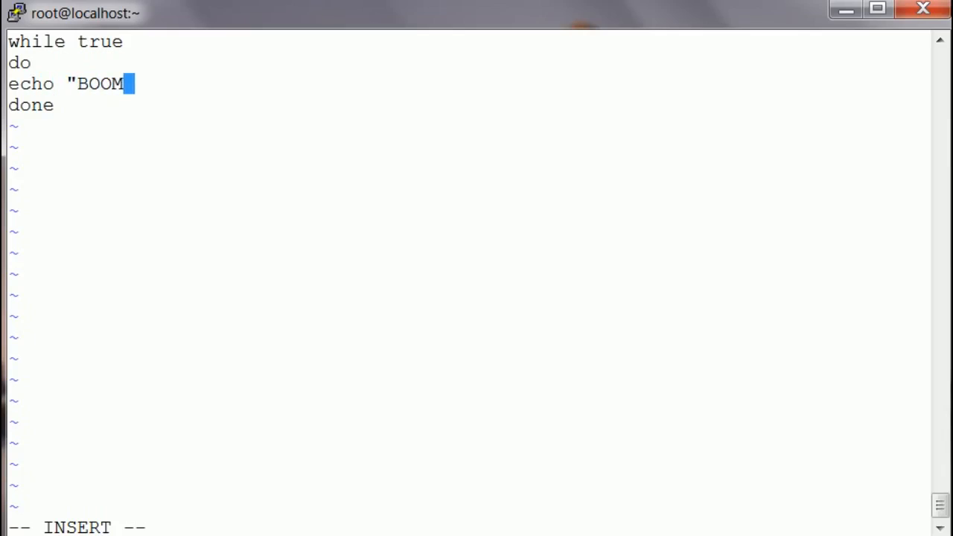
{"action": "type", "text": "`d"}
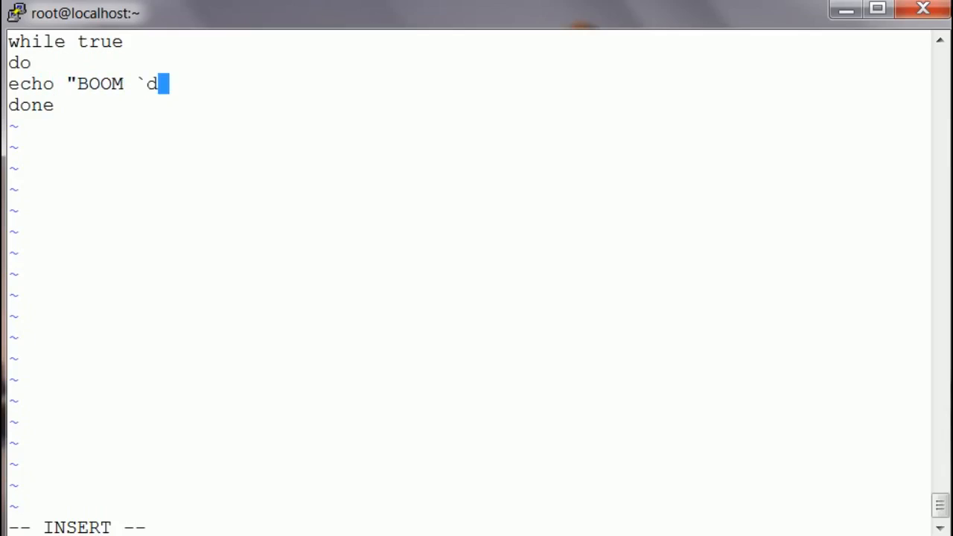
{"action": "type", "text": "ate`"}
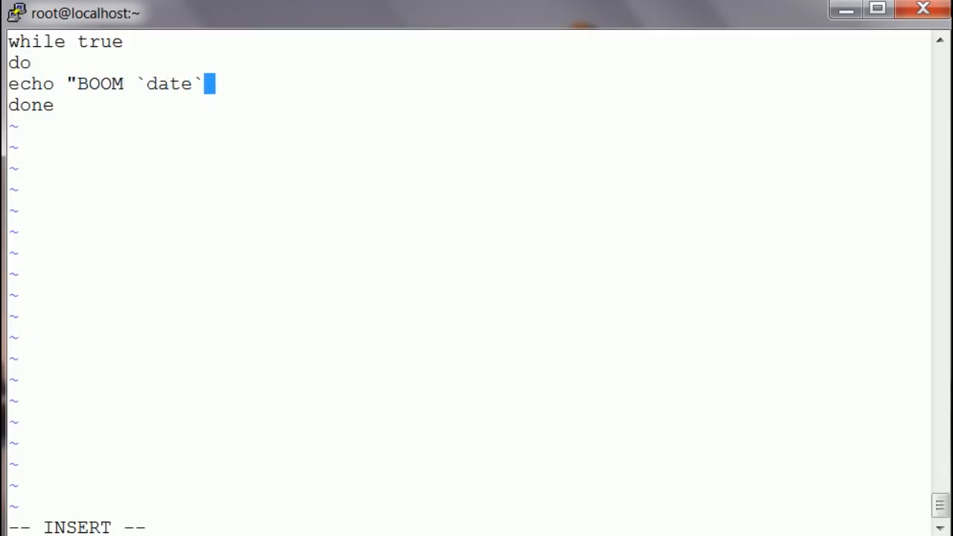
{"action": "type", "text": "\" >>"}
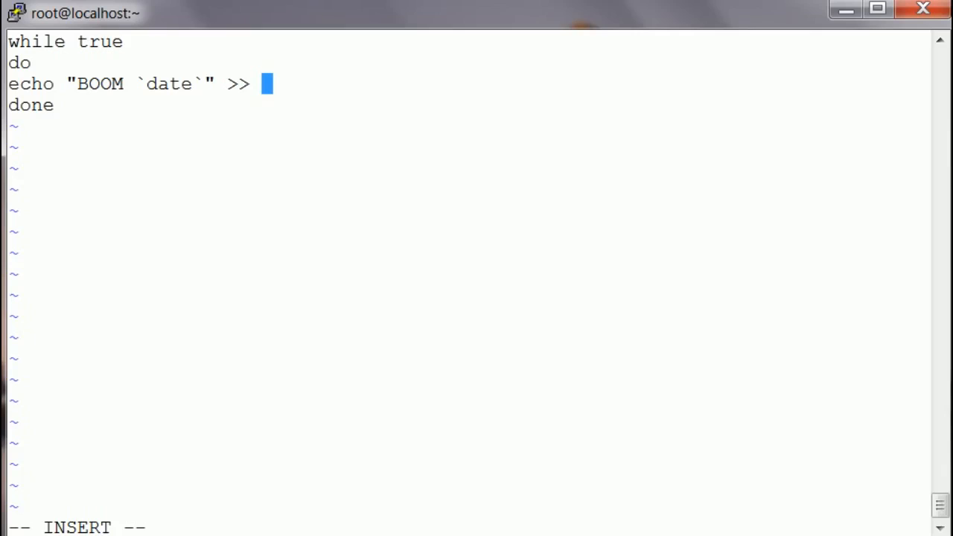
{"action": "type", "text": "important"}
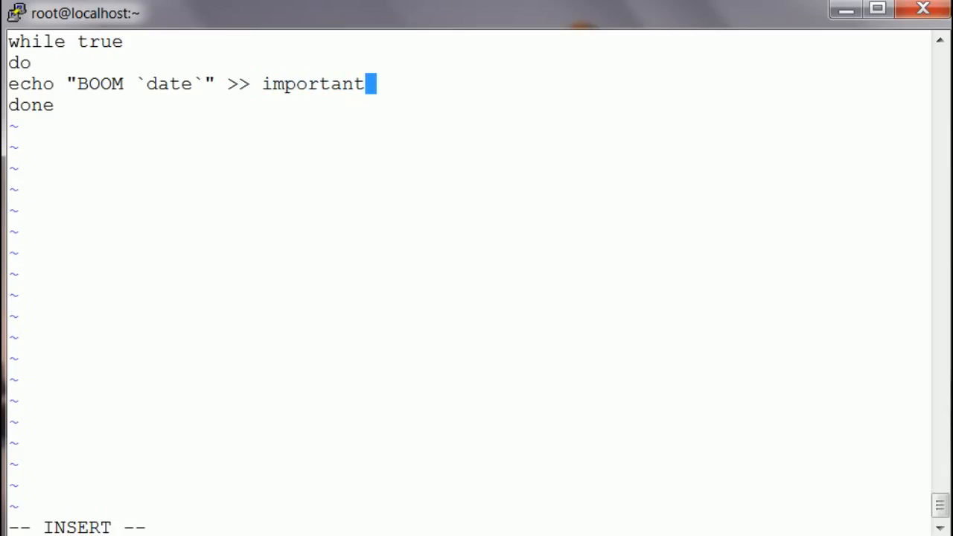
{"action": "type", "text": "script"}
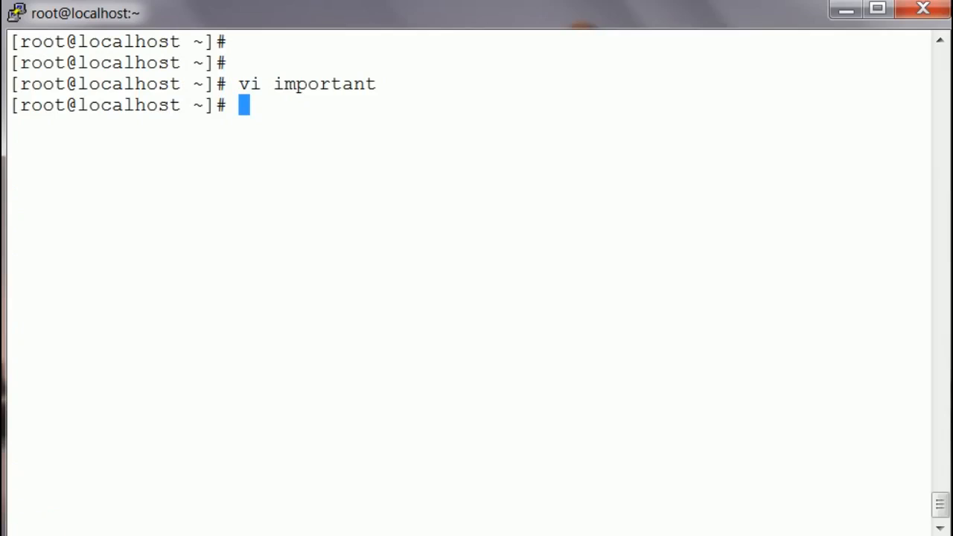
- Run 'sh important', then suspend it with Ctrl+Z so it becomes stopped job 1
{"action": "type", "text": "sh im"}
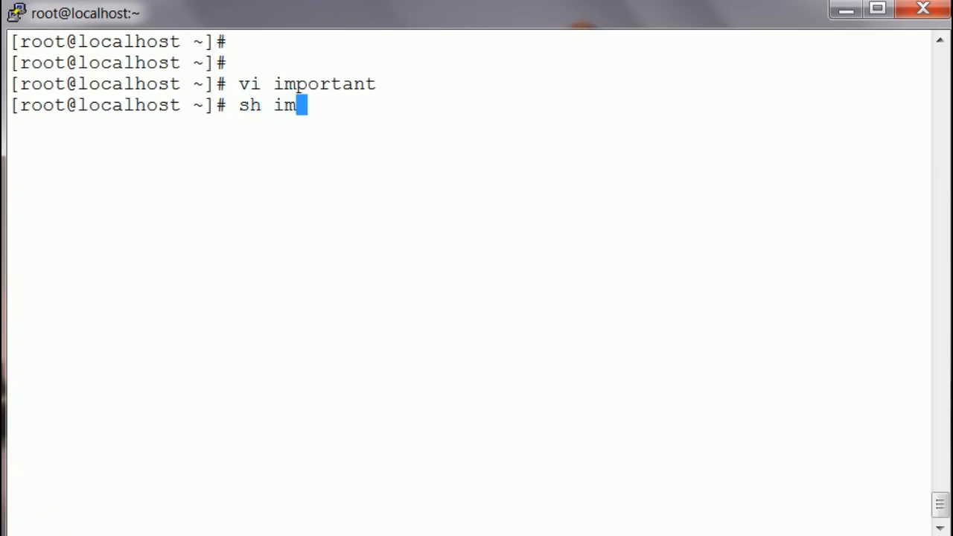
{"action": "type", "text": "portant"}
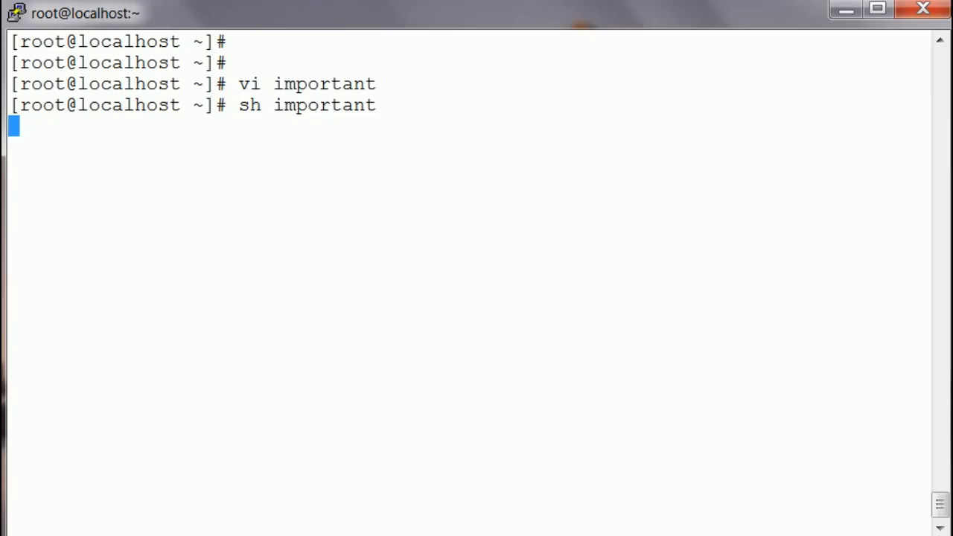
{"action": "key", "text": "ctrl+z"}
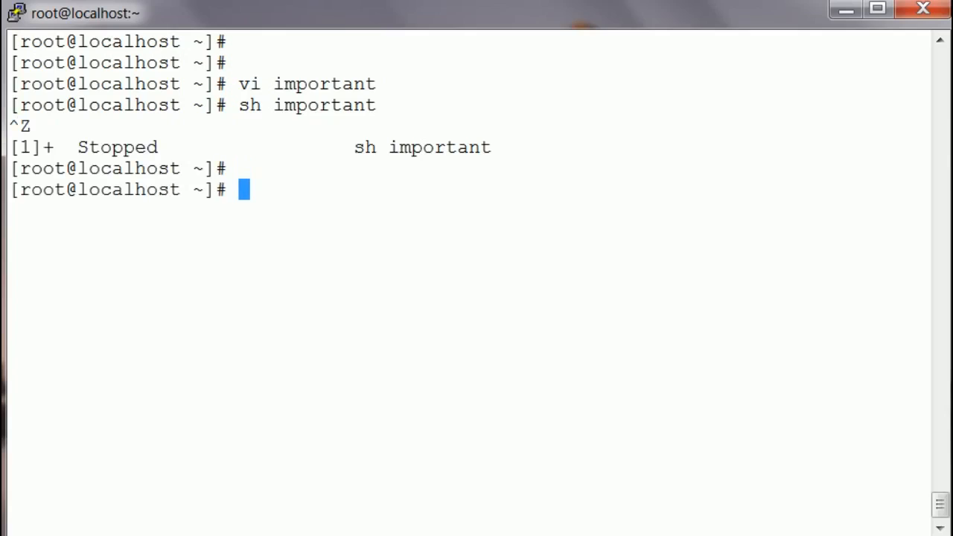
{"action": "type", "text": "jobs"}
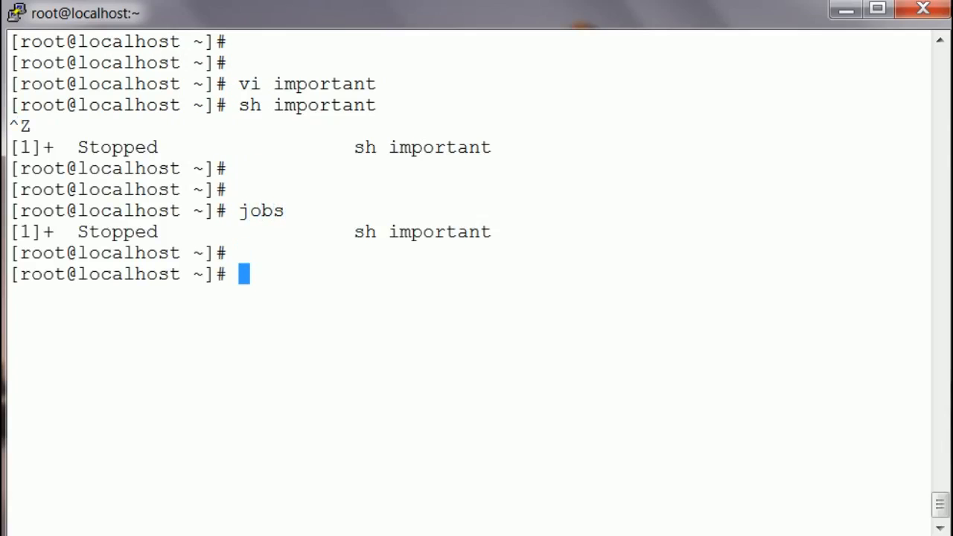
- Follow importantscript with tailf to see BOOM lines, then resume job 1 with bg
{"action": "type", "text": "tailf i"}
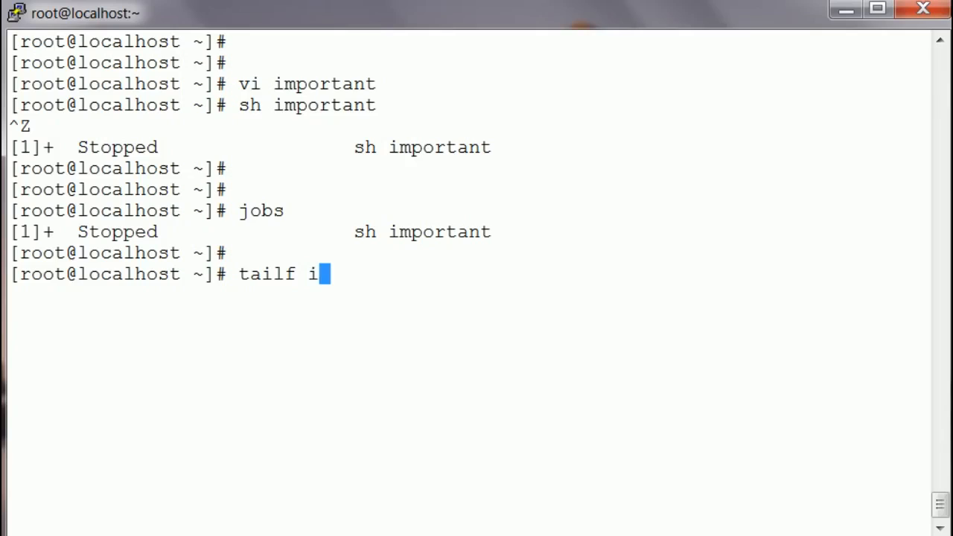
{"action": "key", "text": "Tab"}
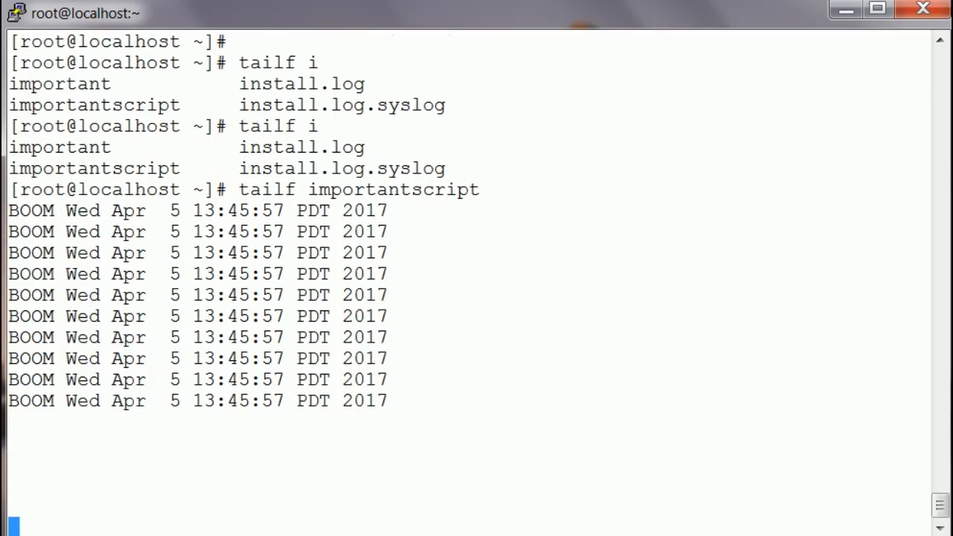
{"action": "type", "text": "bg 1"}
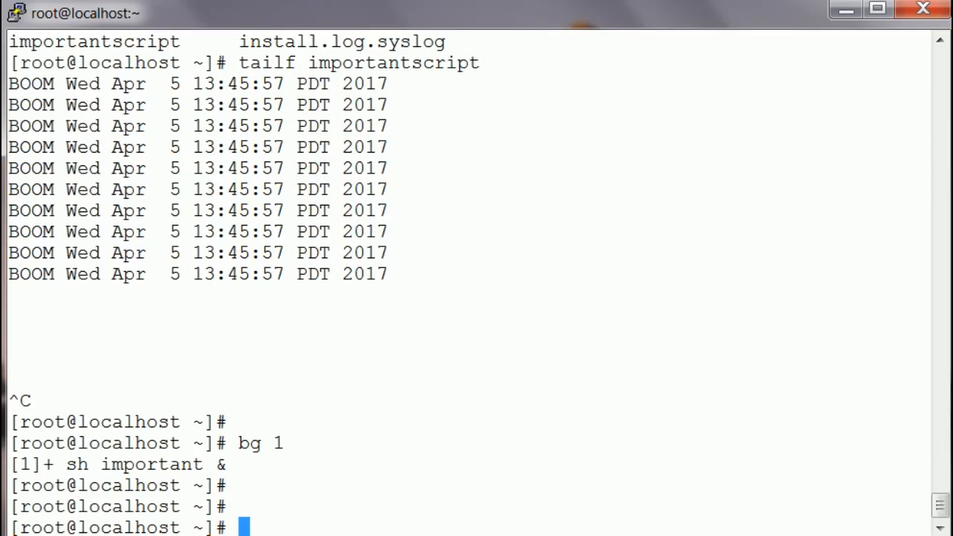
- Confirm with jobs that 'sh important &' is running as job 1, returning to a clean prompt
{"action": "type", "text": "jobs"}
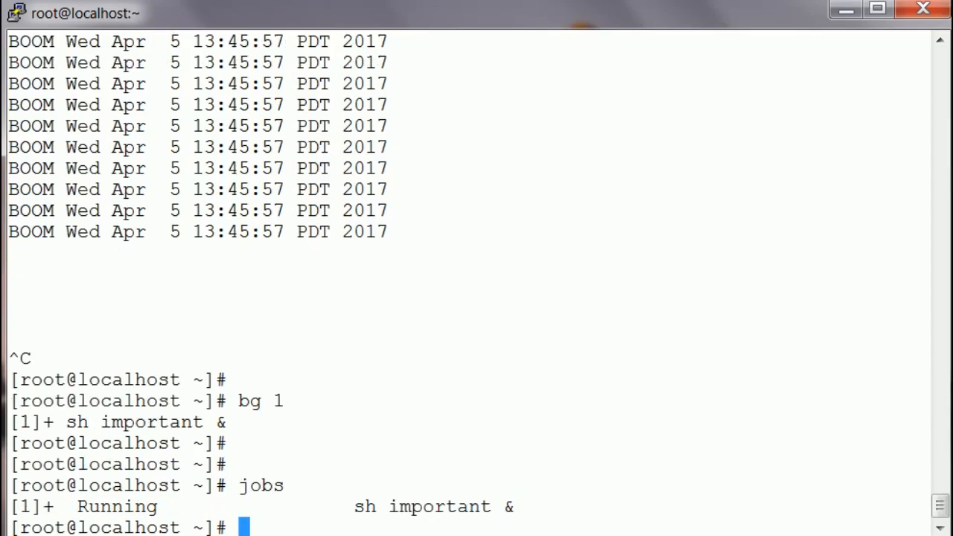
{"action": "type", "text": "jobs"}
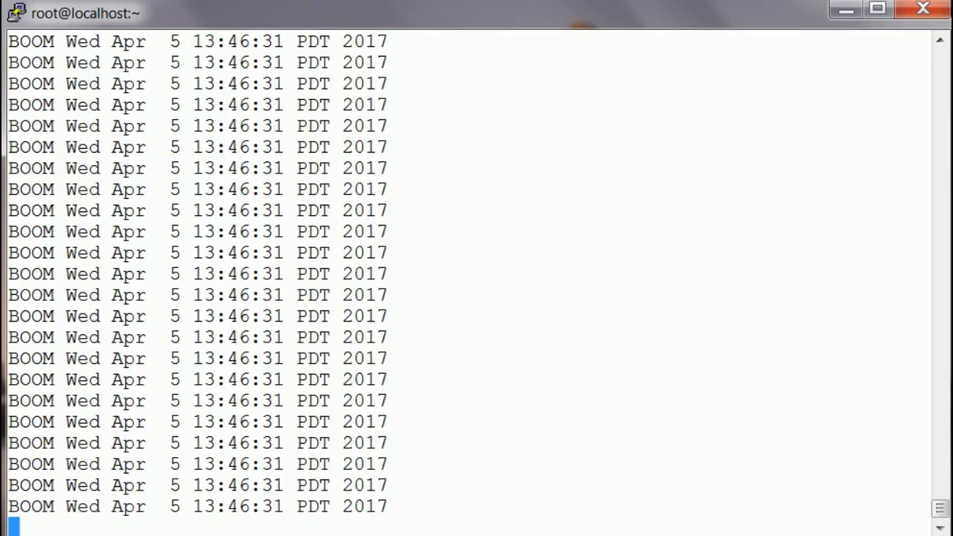
{"action": "key", "text": "ctrl+c"}
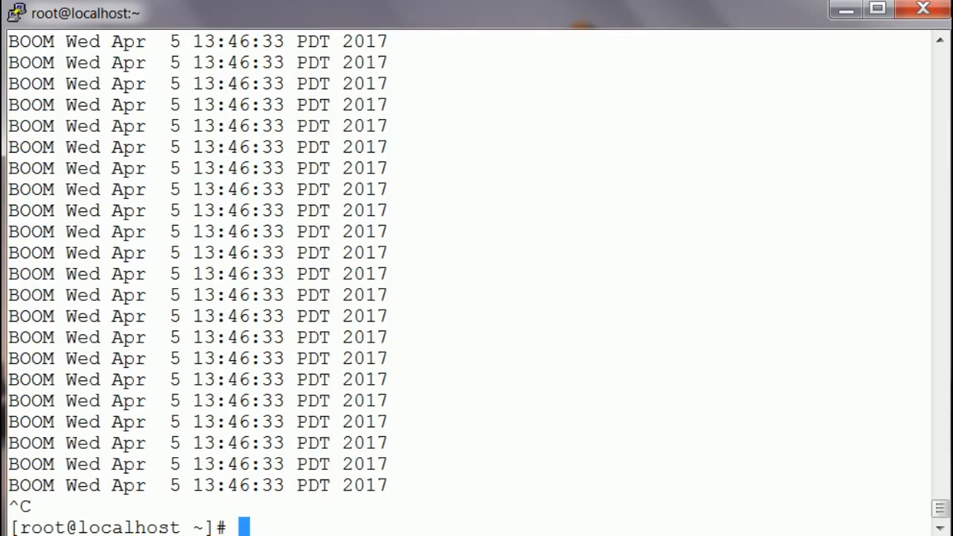
{"action": "type", "text": "jobs"}
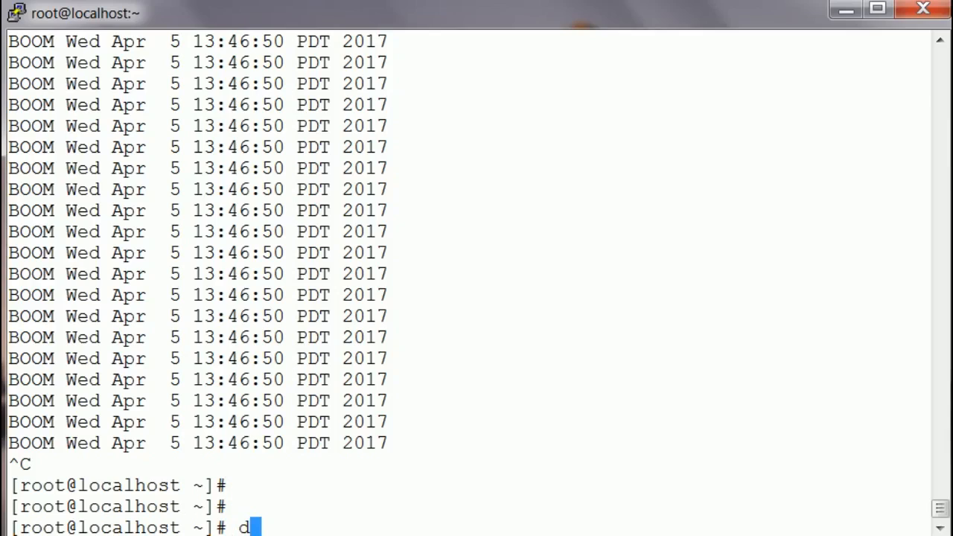
- List jobs and mark job 1 with 'disown -h %1'
{"action": "type", "text": "jobs"}
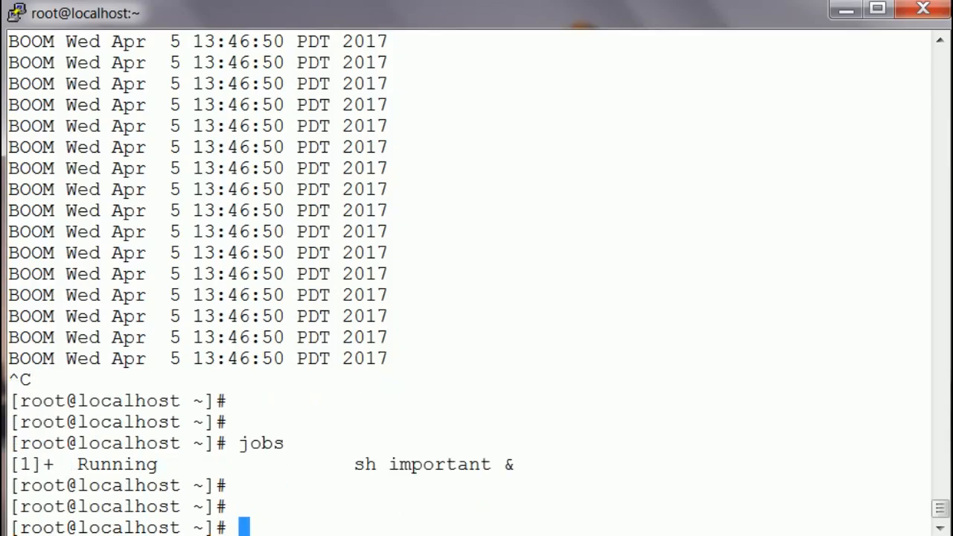
{"action": "type", "text": "disown -"}
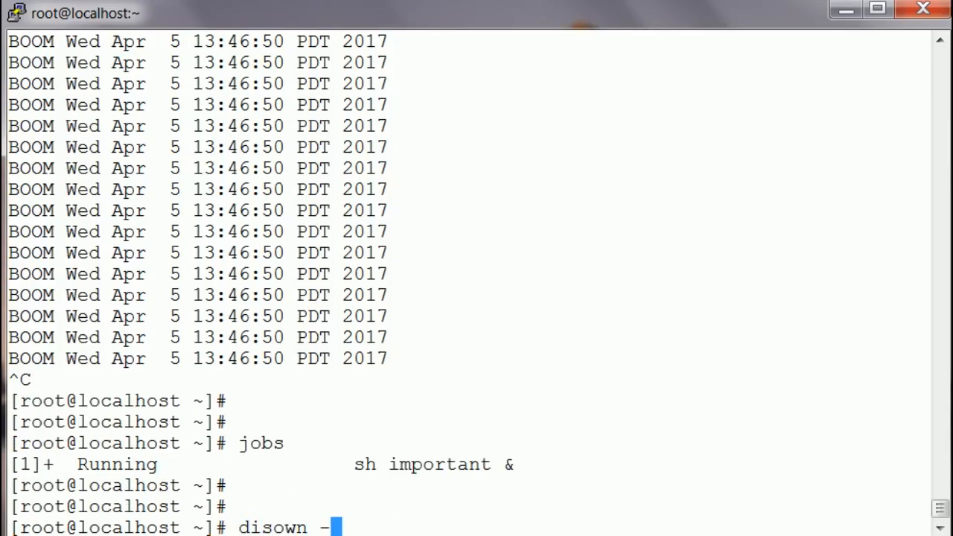
{"action": "type", "text": "h %"}
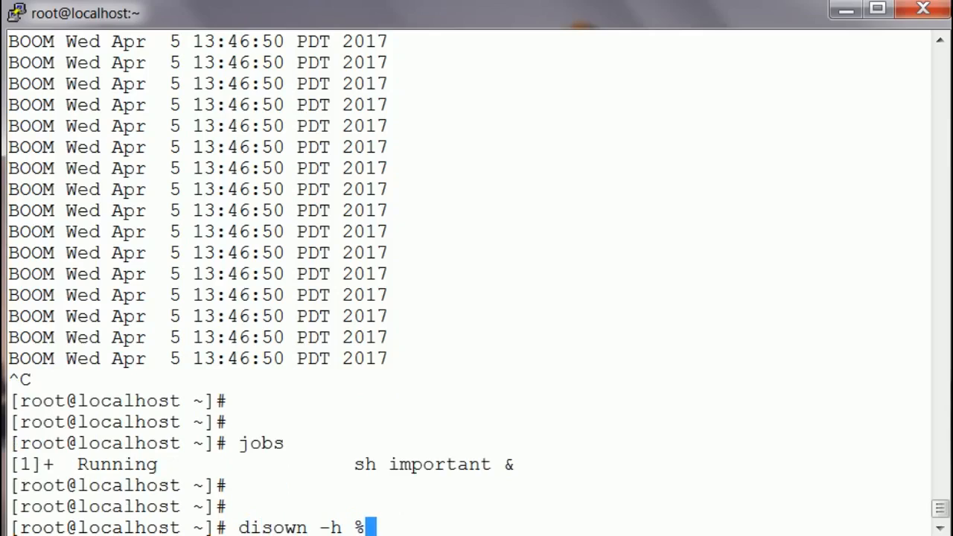
{"action": "type", "text": "1"}
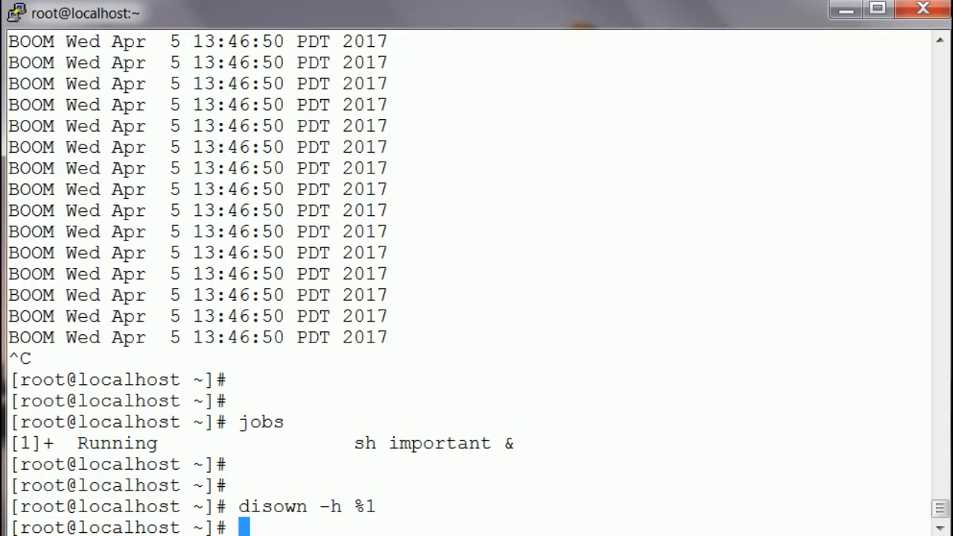
- Fully disown job %1 so the job list is empty, then exit the session
{"action": "type", "text": "disw"}
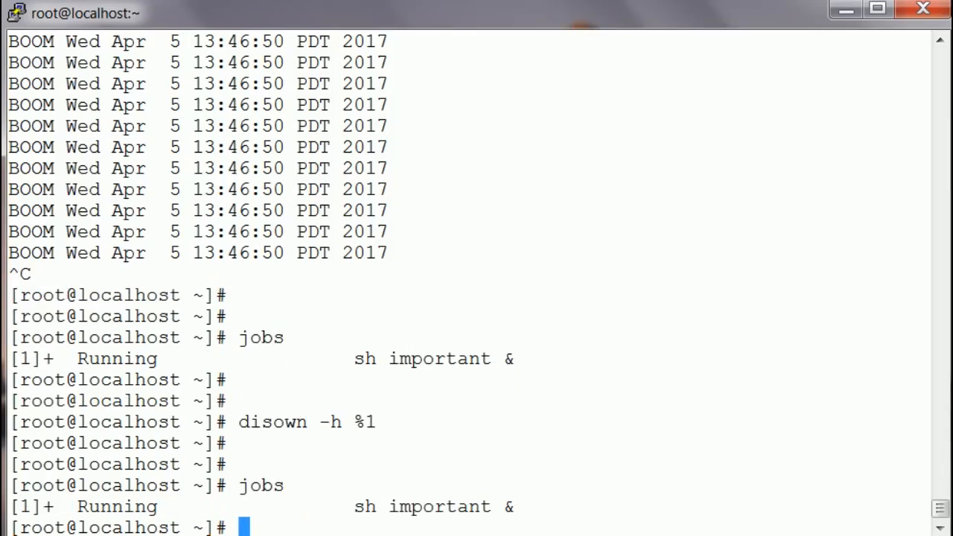
{"action": "type", "text": "disown 1"}
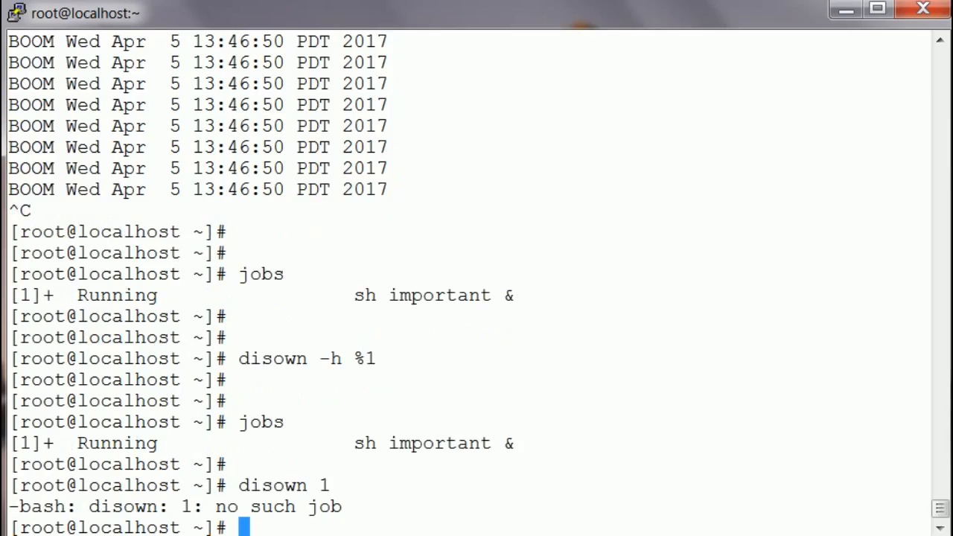
{"action": "type", "text": "disown 1"}
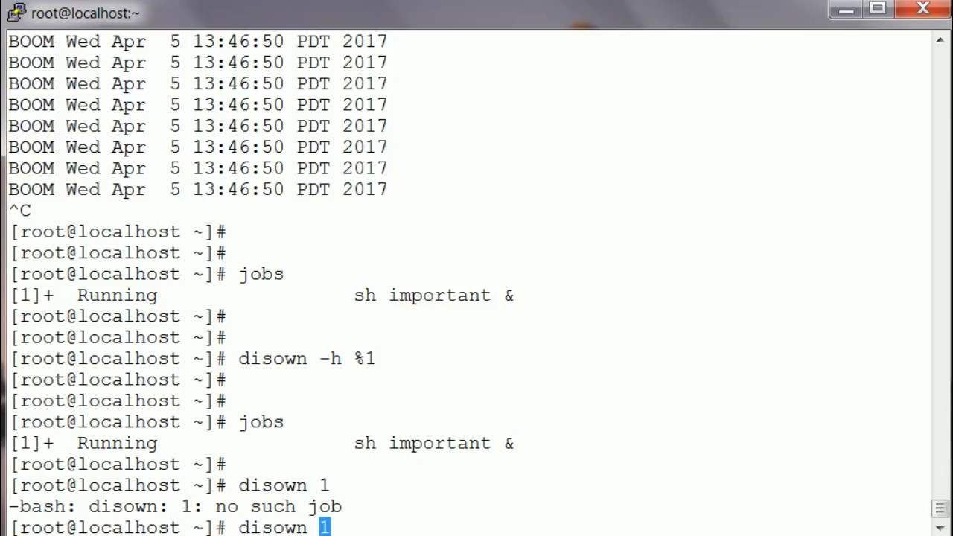
{"action": "type", "text": "%"}
{"action": "type", "text": "jobs"}
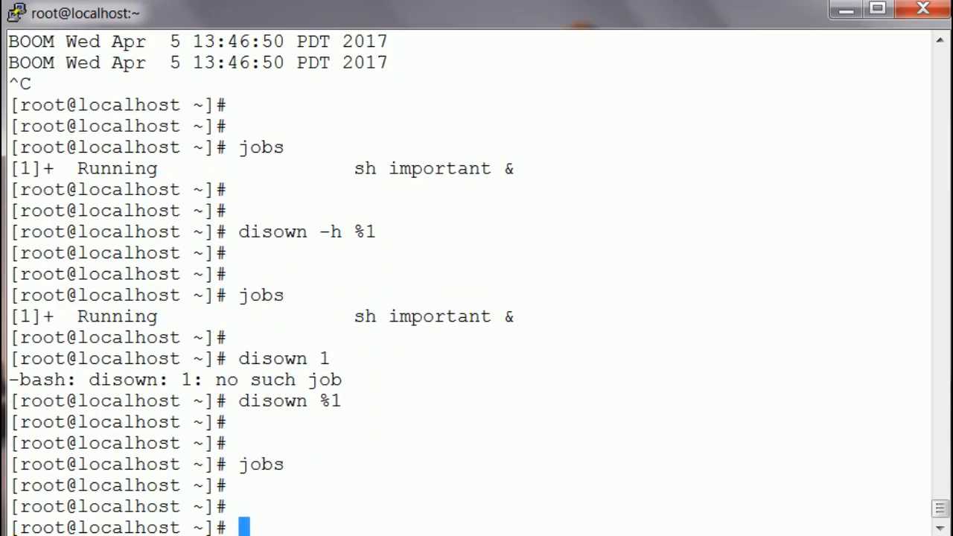
{"action": "type", "text": "e"}
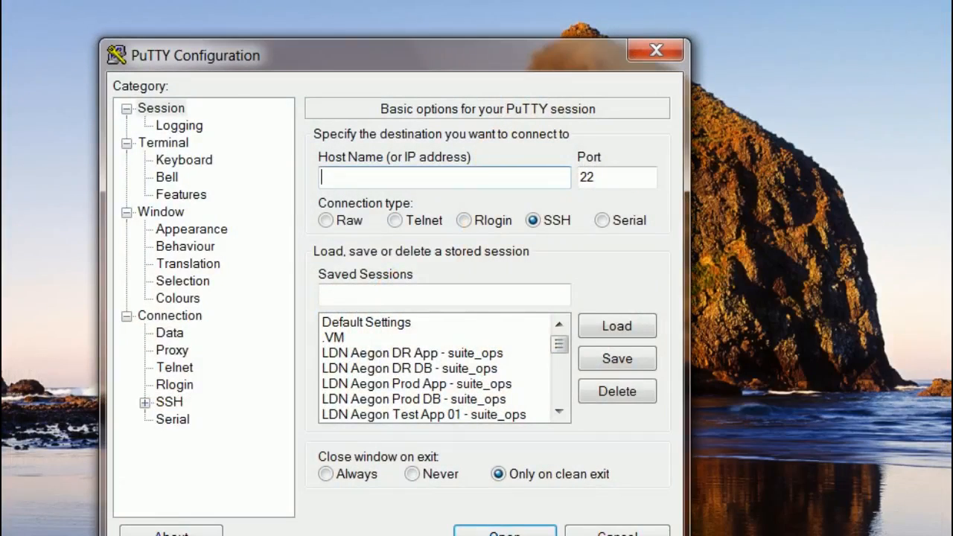
- Open the saved server session from PuTTY Configuration to log back in as root
{"action": "left_click", "coordinate": [358, 336]}
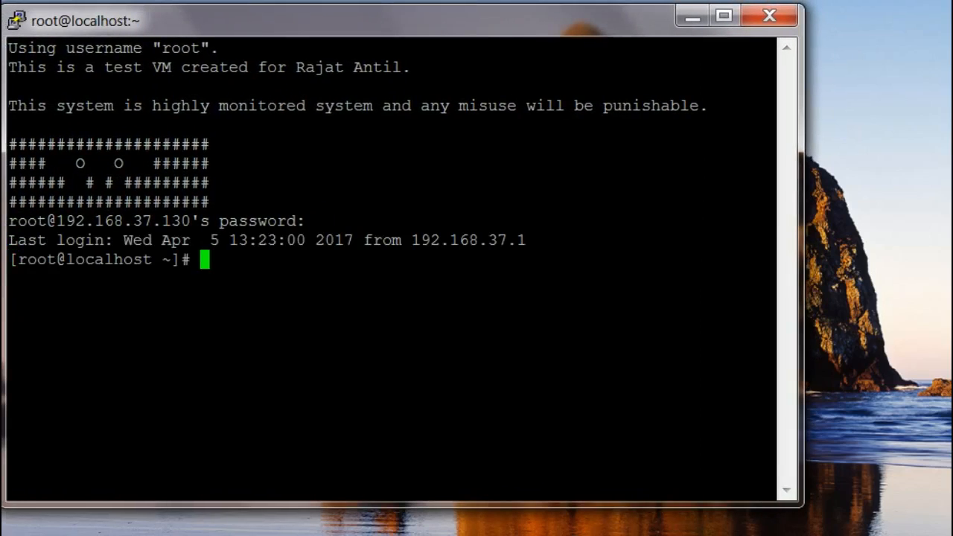
- Type 'tailf importantscript' at the new prompt, correcting the mistyped file name
{"action": "type", "text": "tailf"}
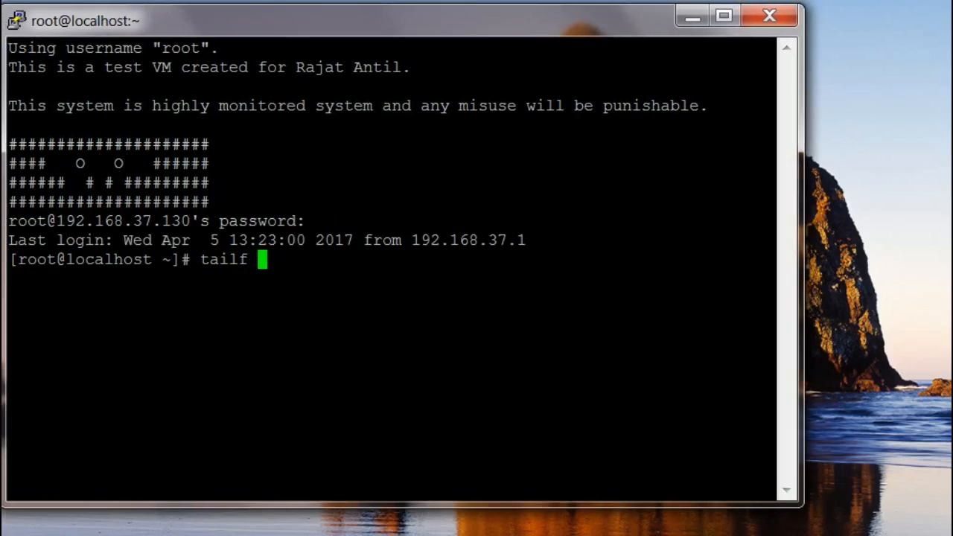
{"action": "type", "text": "simpl"}
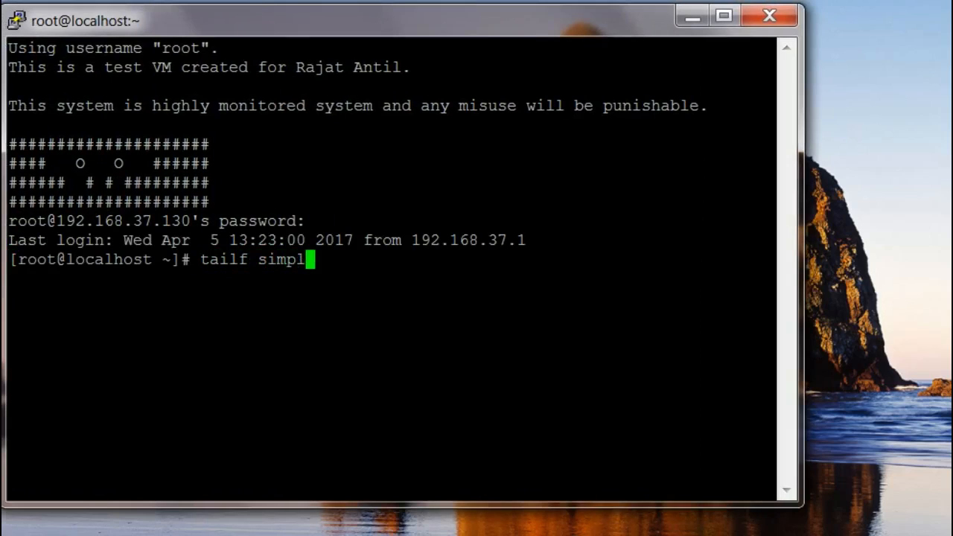
{"action": "key", "text": "BackSpace"}
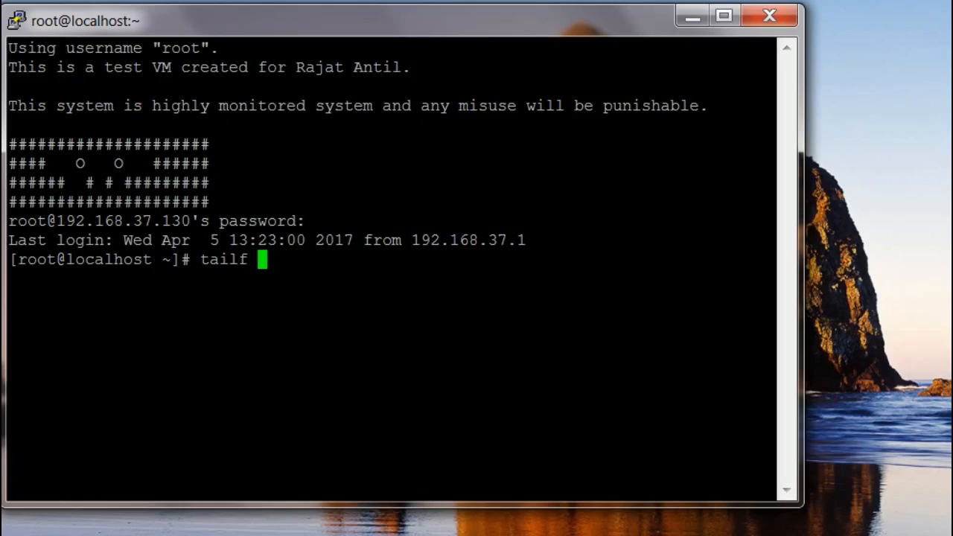
{"action": "type", "text": "importantscript"}
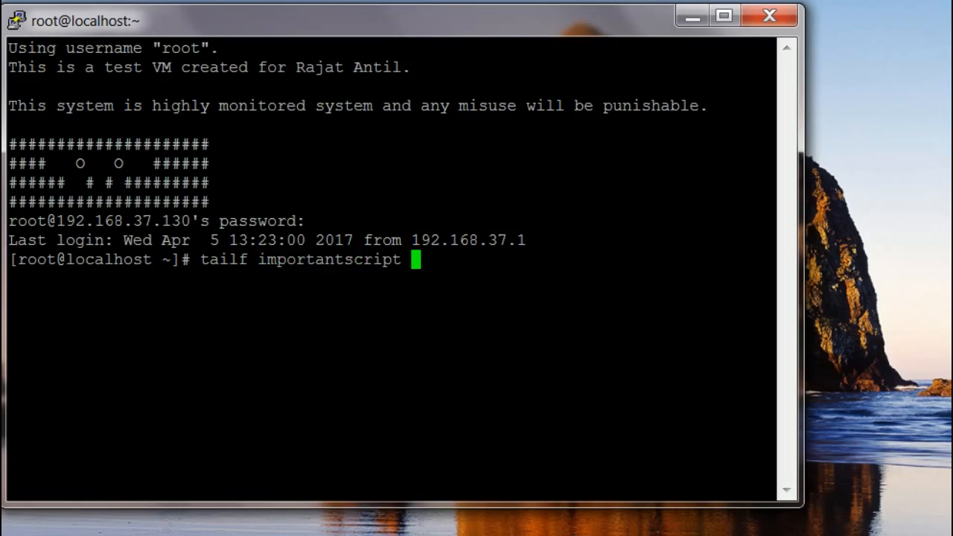